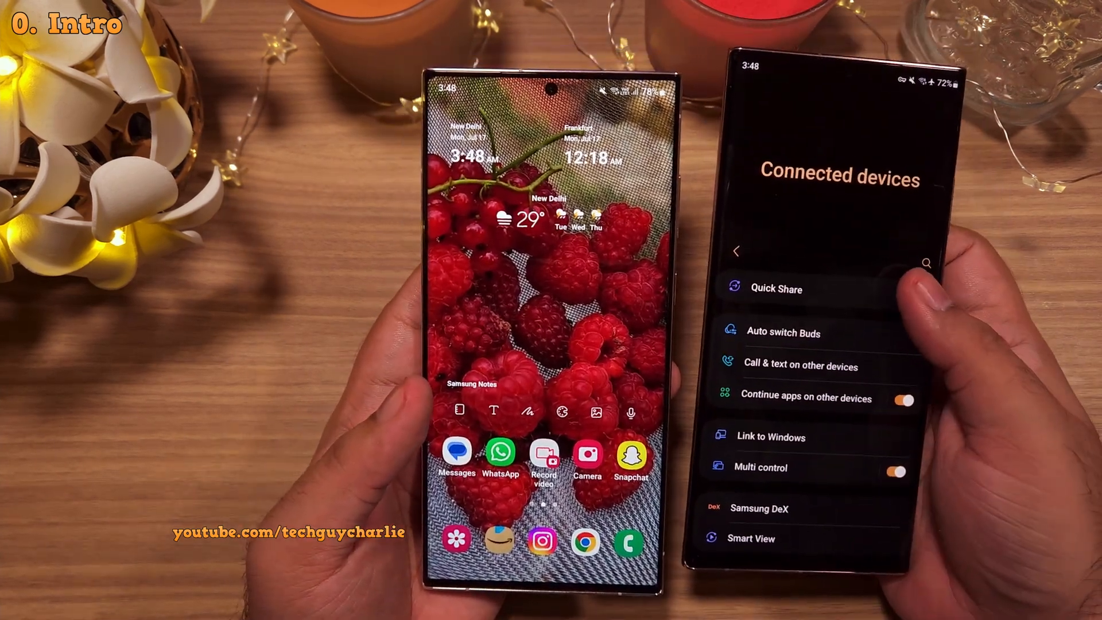
Step: Share the 18 selected Gallery photos via Quick Share to your other Galaxy phone under Share to my devices
click(775, 288)
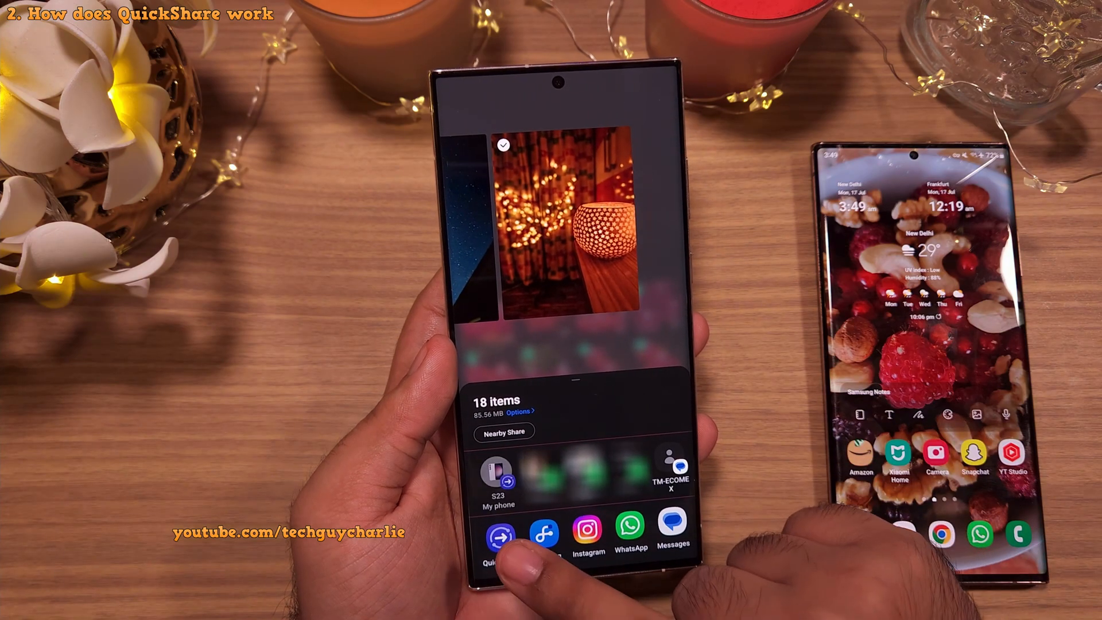
click(500, 525)
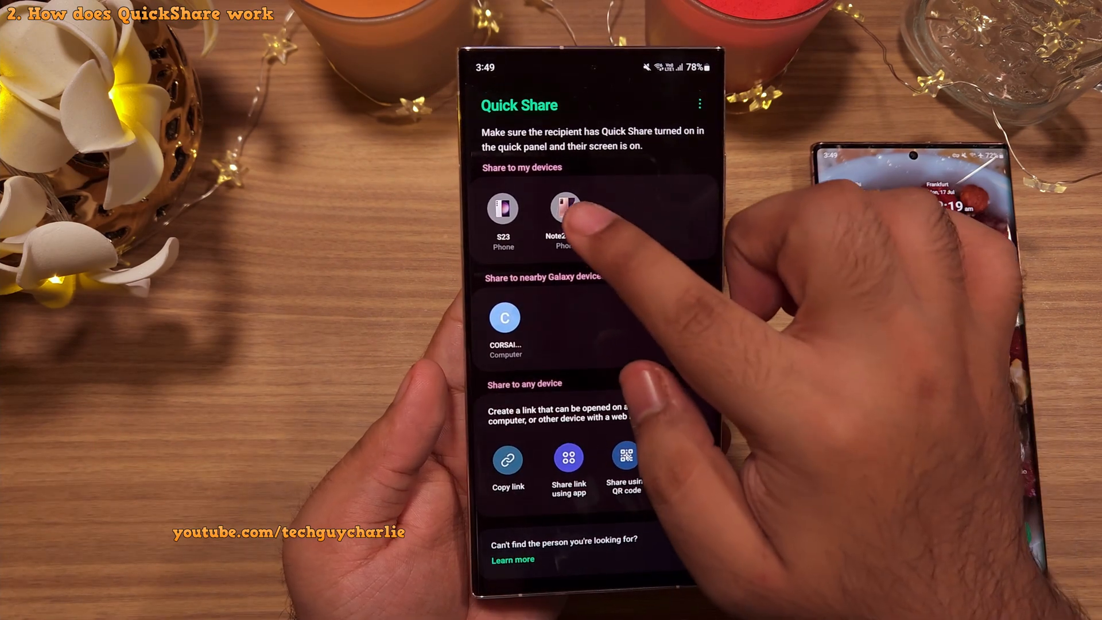
click(564, 209)
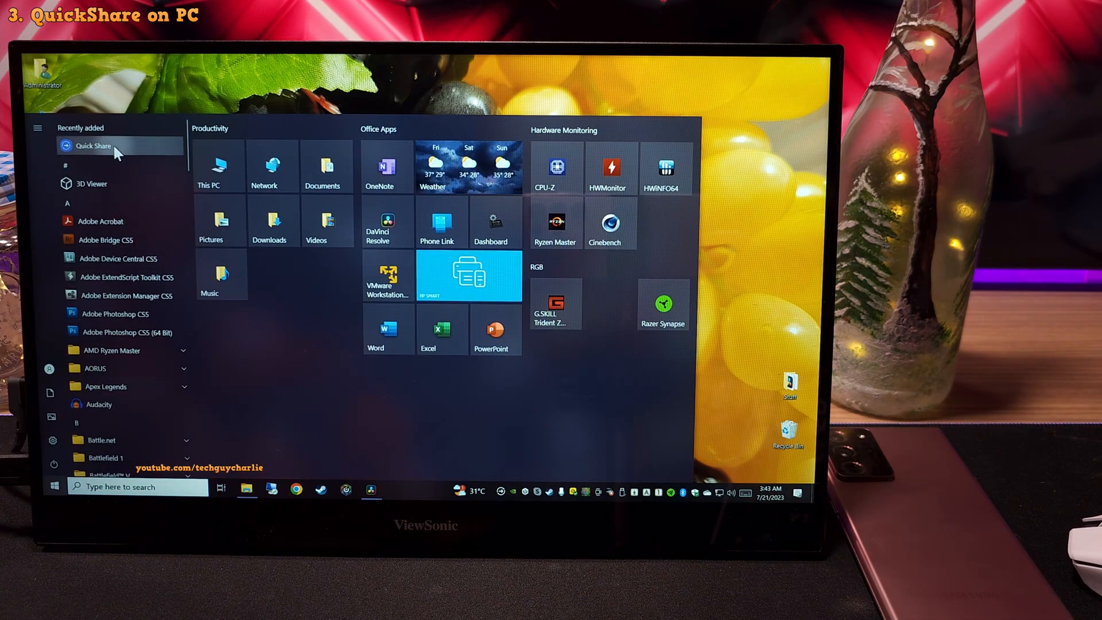
Step: Start Quick Share on the PC and select several images from the Wallpapers folder to send
click(93, 146)
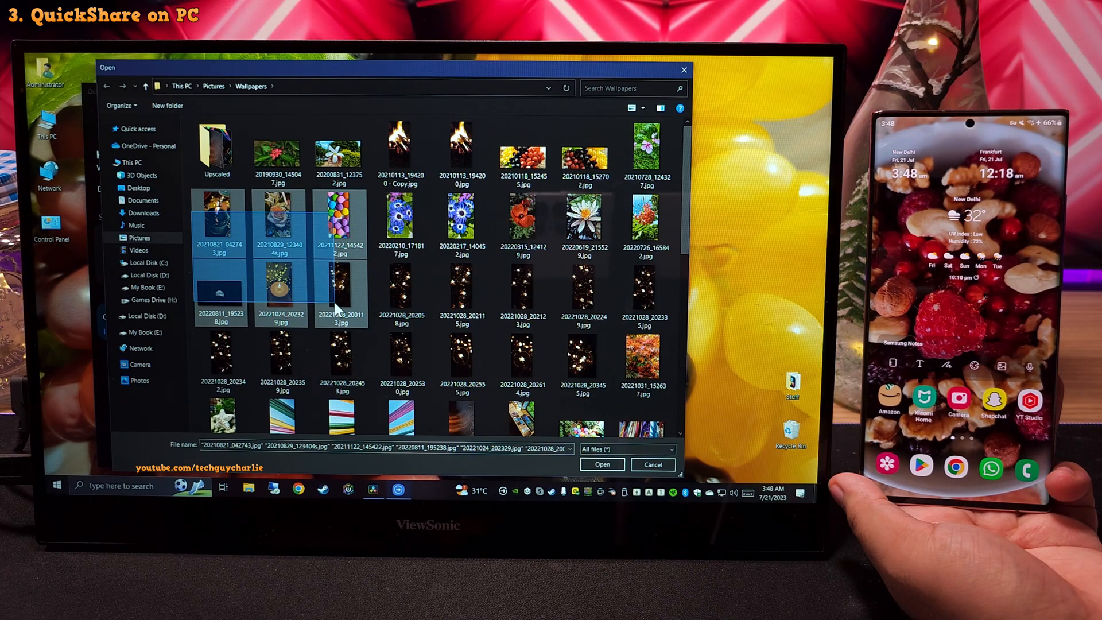
click(601, 464)
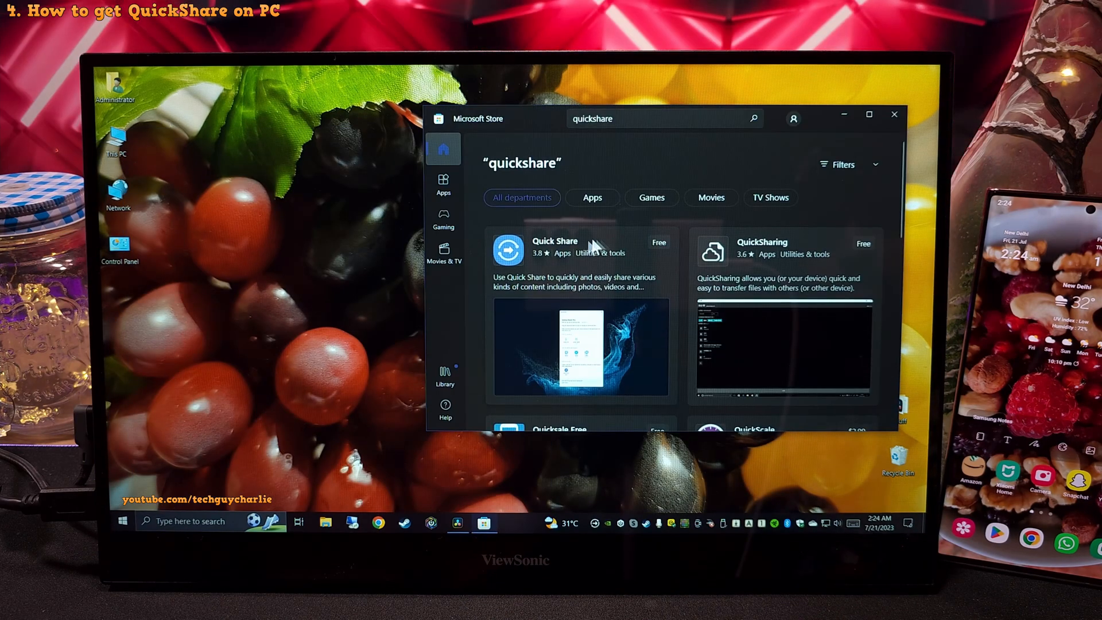
Step: From the Store search results, choose the Quick Share listing and launch the installed app
click(553, 241)
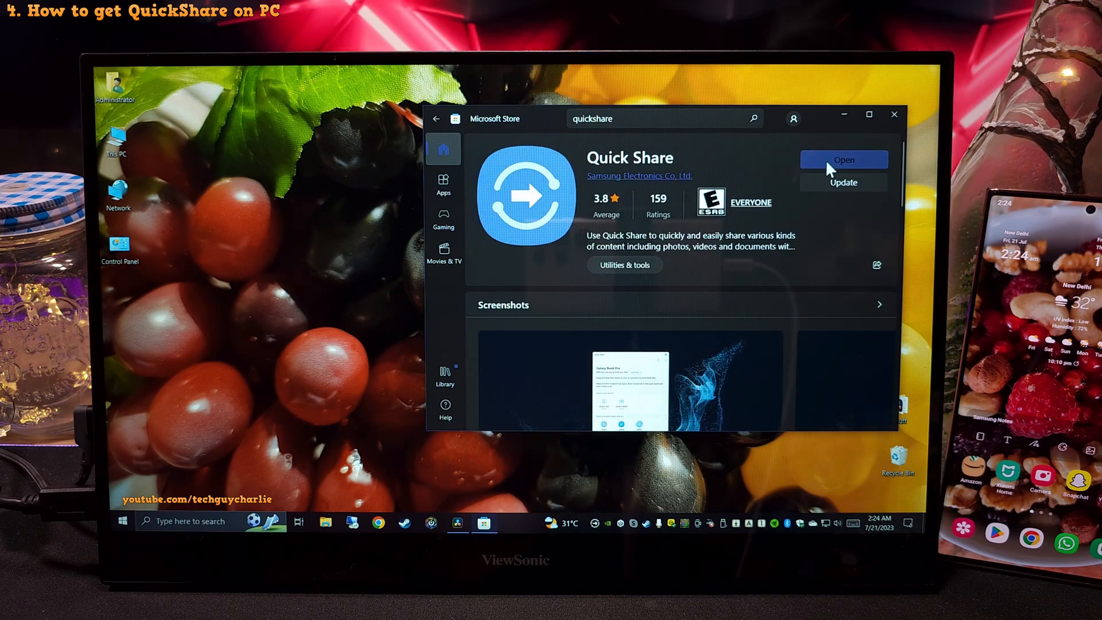
click(842, 159)
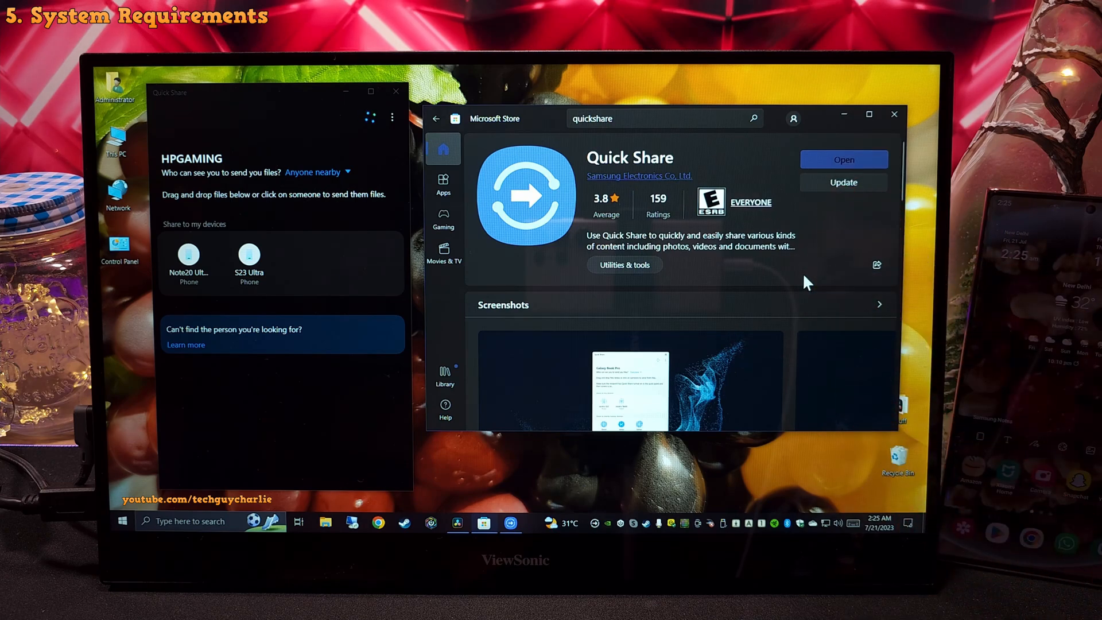
scroll(down, 3)
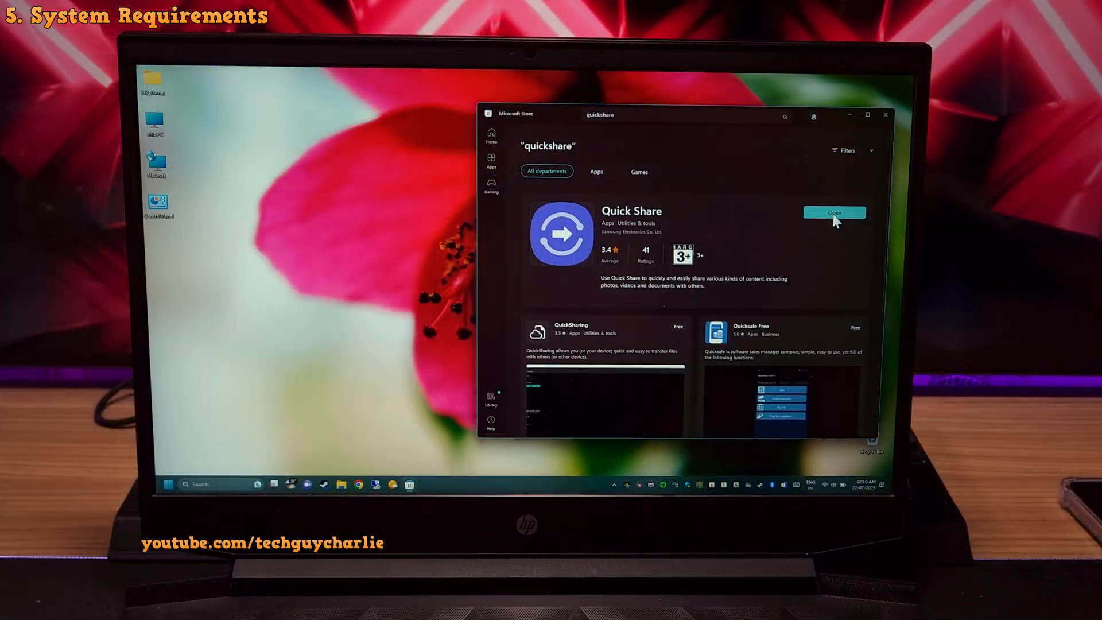
Step: Launch Quick Share from its Microsoft Store listing on the Windows 11 laptop
click(835, 212)
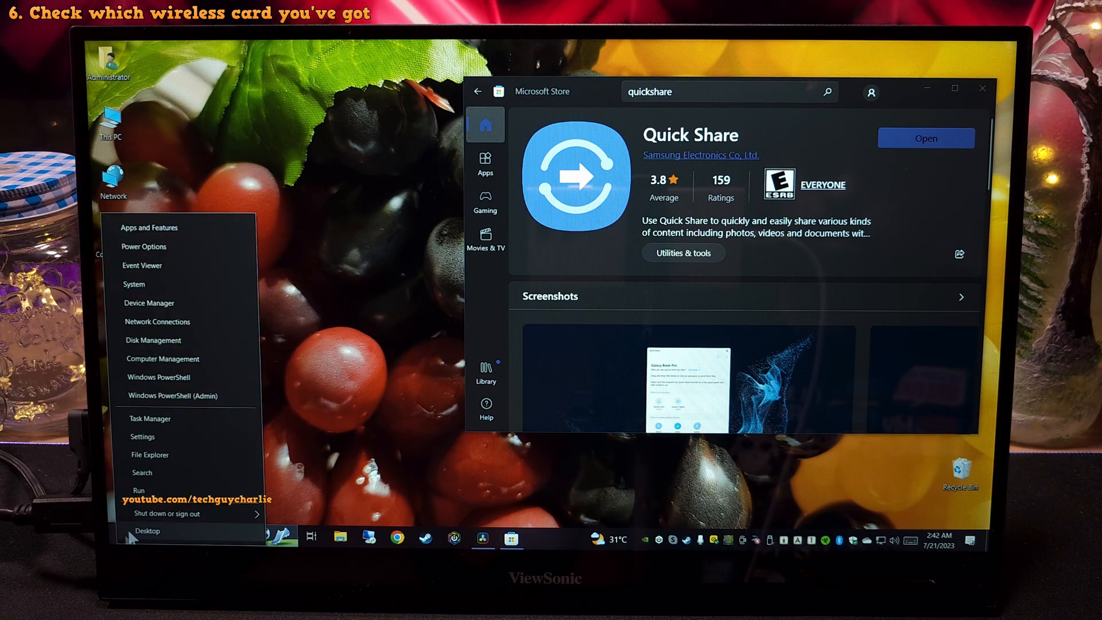
click(149, 303)
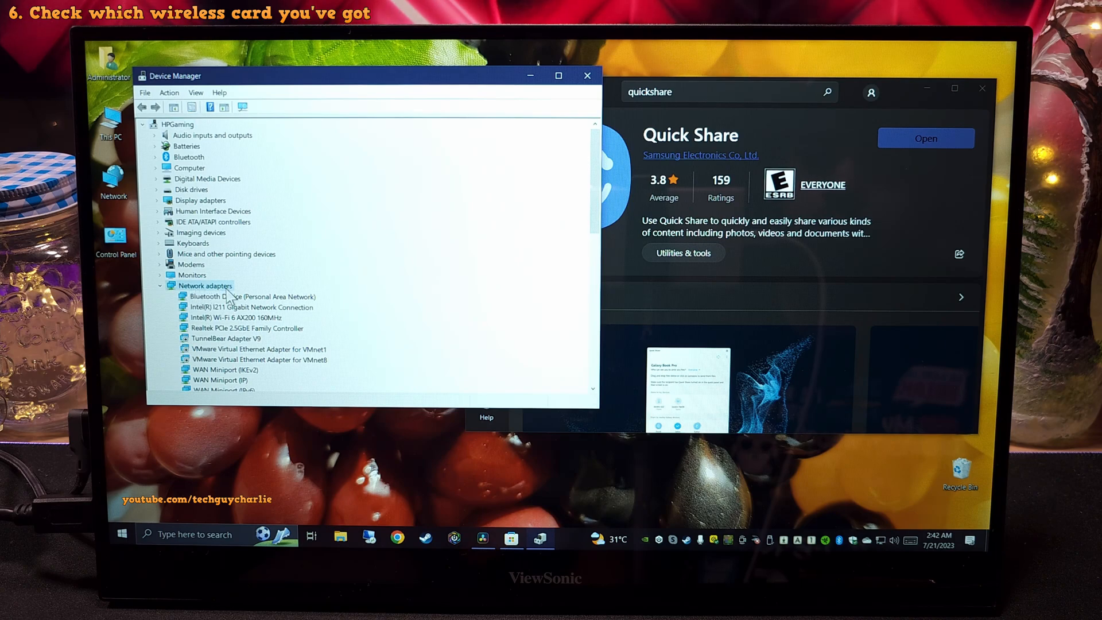
click(247, 327)
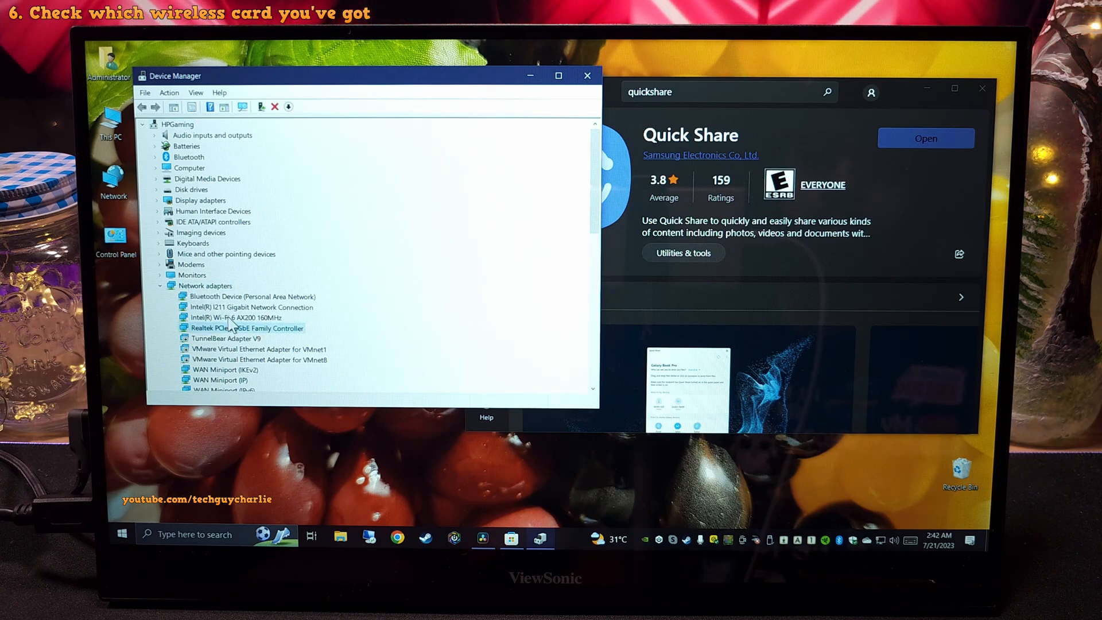
double_click(235, 316)
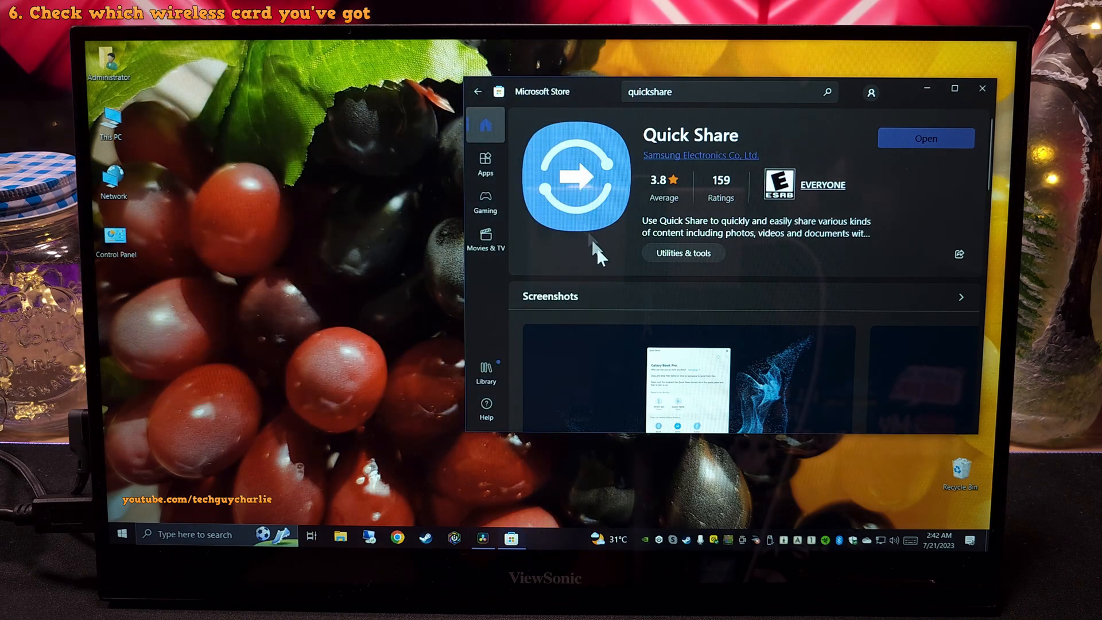
mouse_move(612, 274)
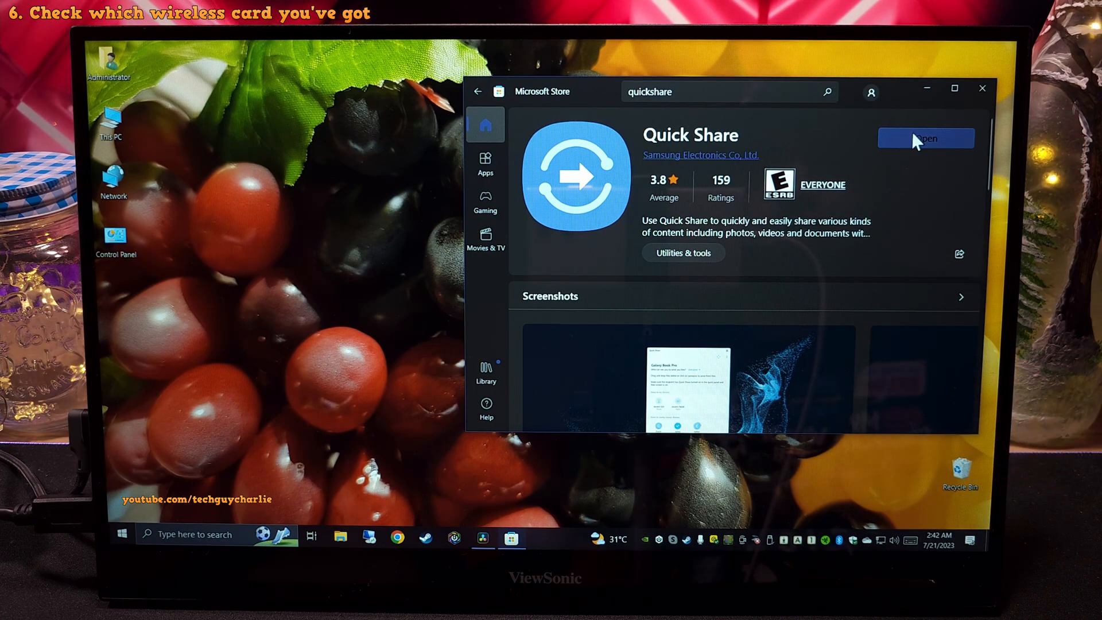
Step: Launch Quick Share and show its Settings with Samsung account, computer name and download folder
click(925, 138)
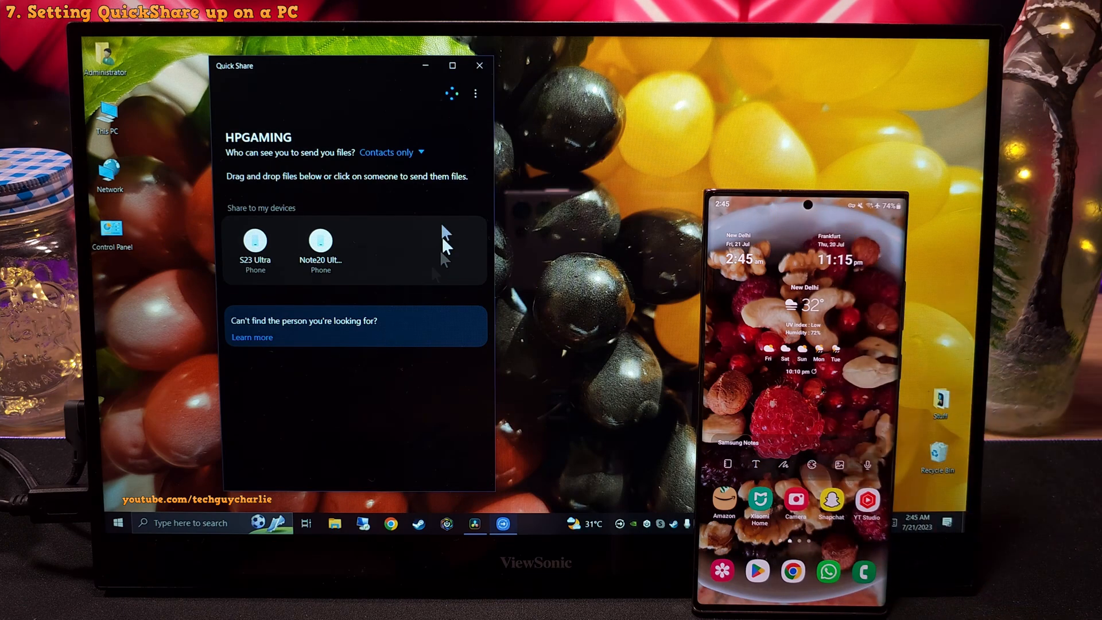
click(475, 92)
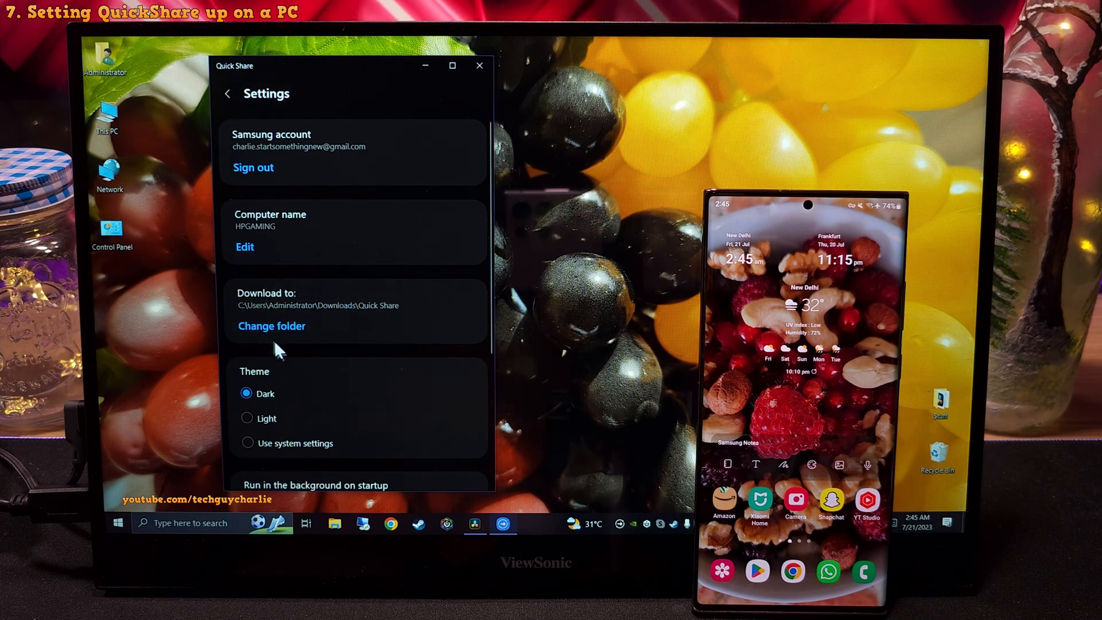
mouse_move(331, 437)
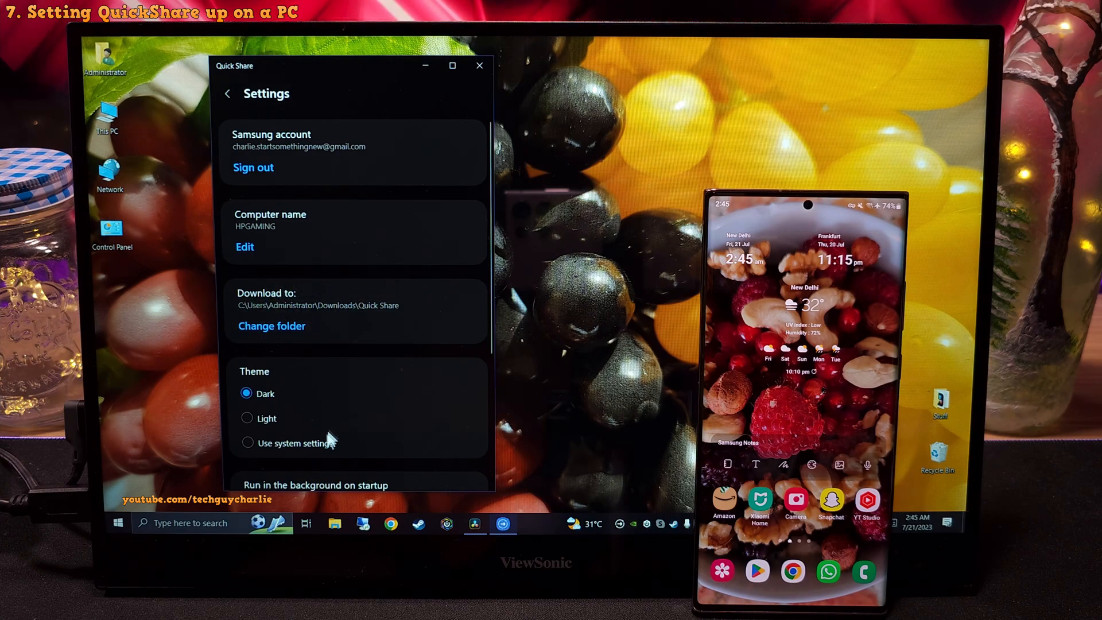
Step: Browse to Downloads > Quick Share, the folder where received files are saved
click(334, 523)
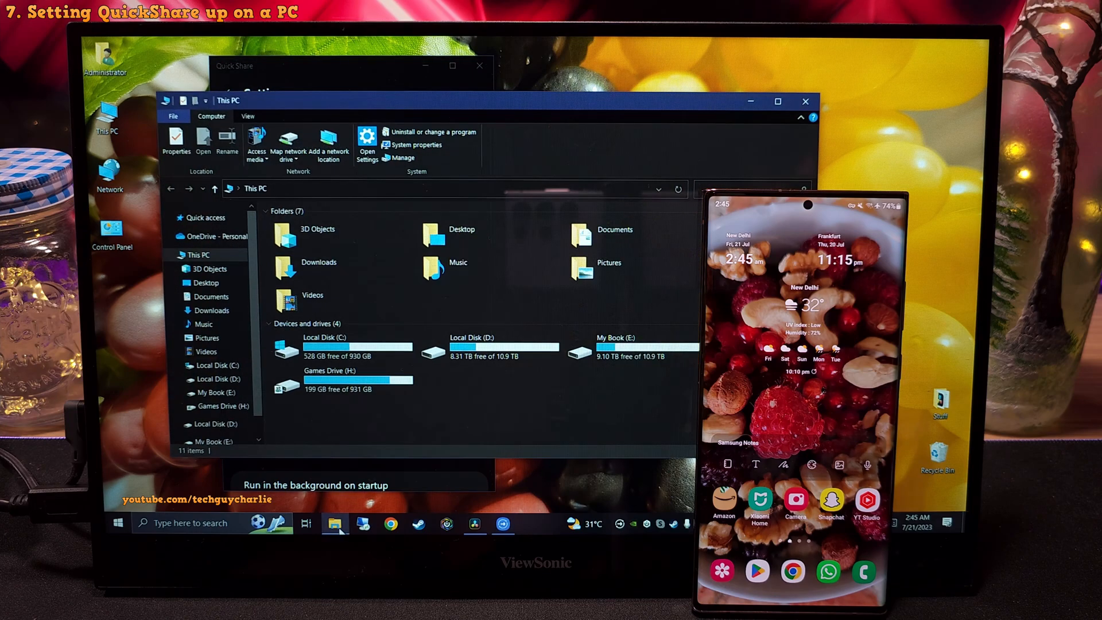
click(318, 262)
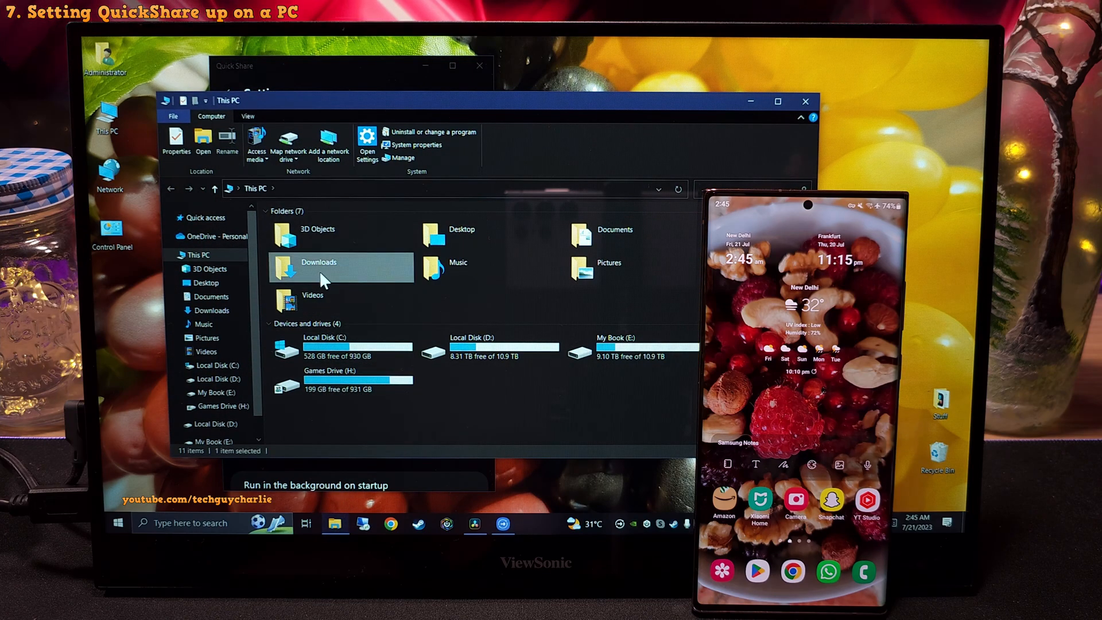
mouse_move(336, 274)
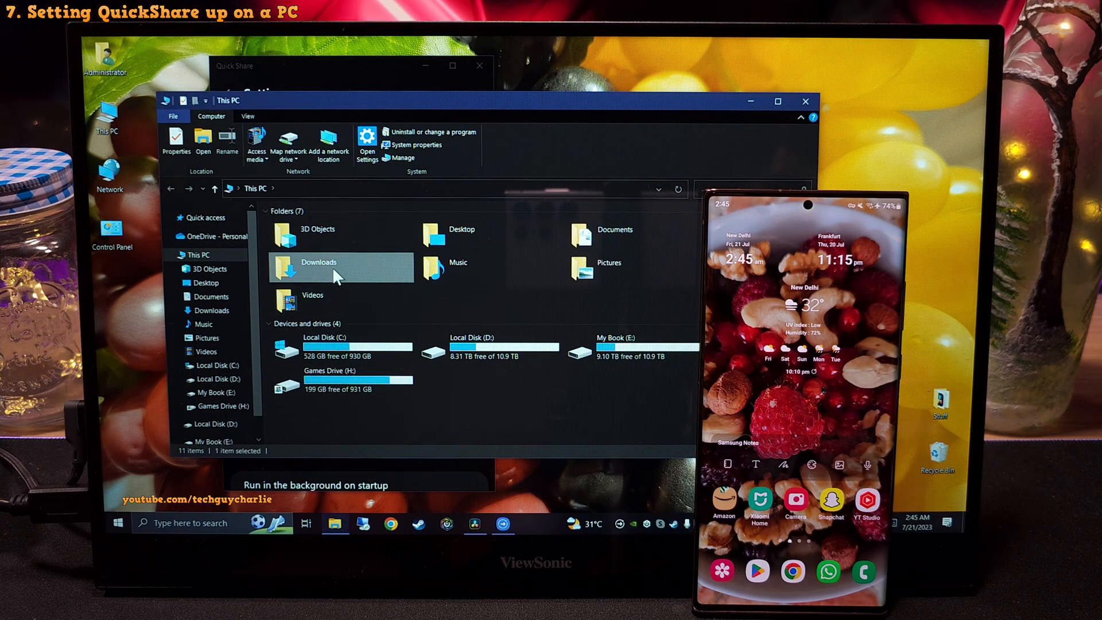
double_click(318, 271)
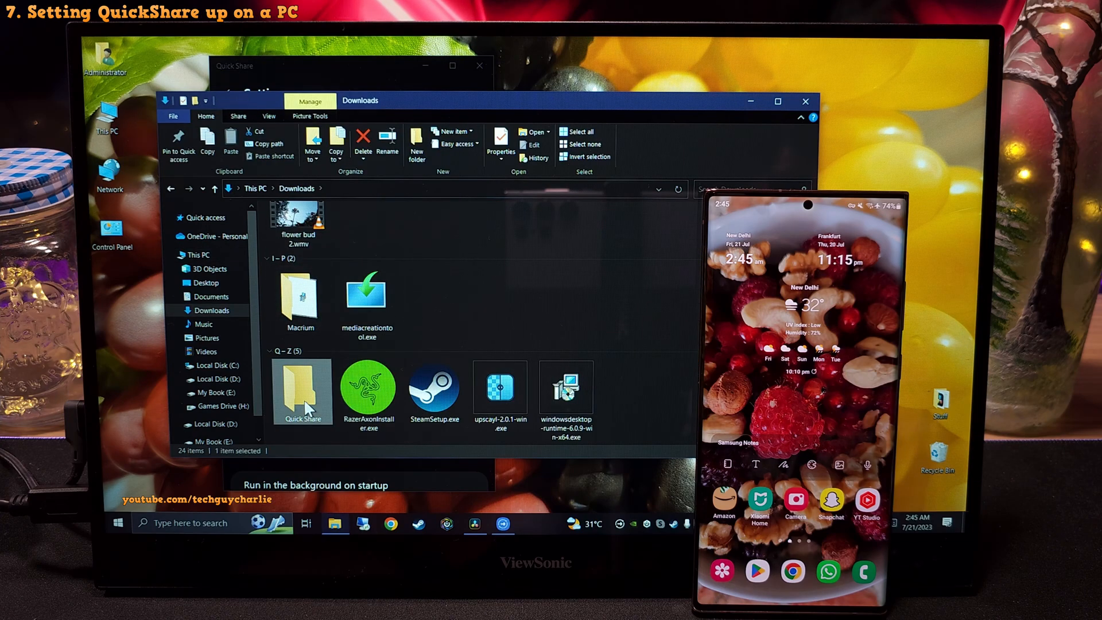
double_click(302, 390)
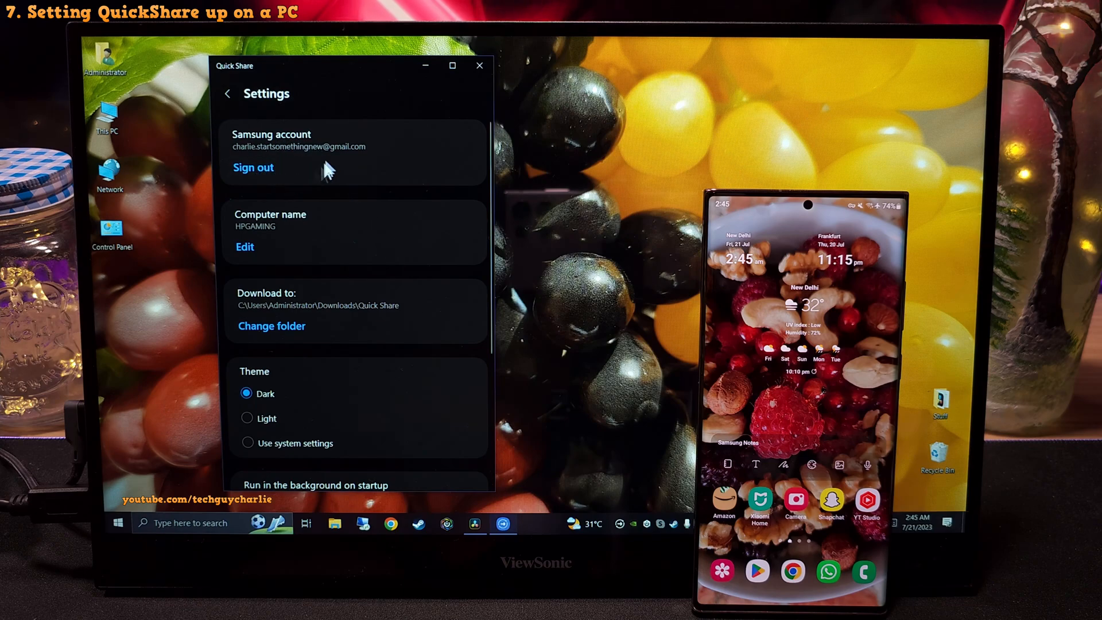
mouse_move(301, 200)
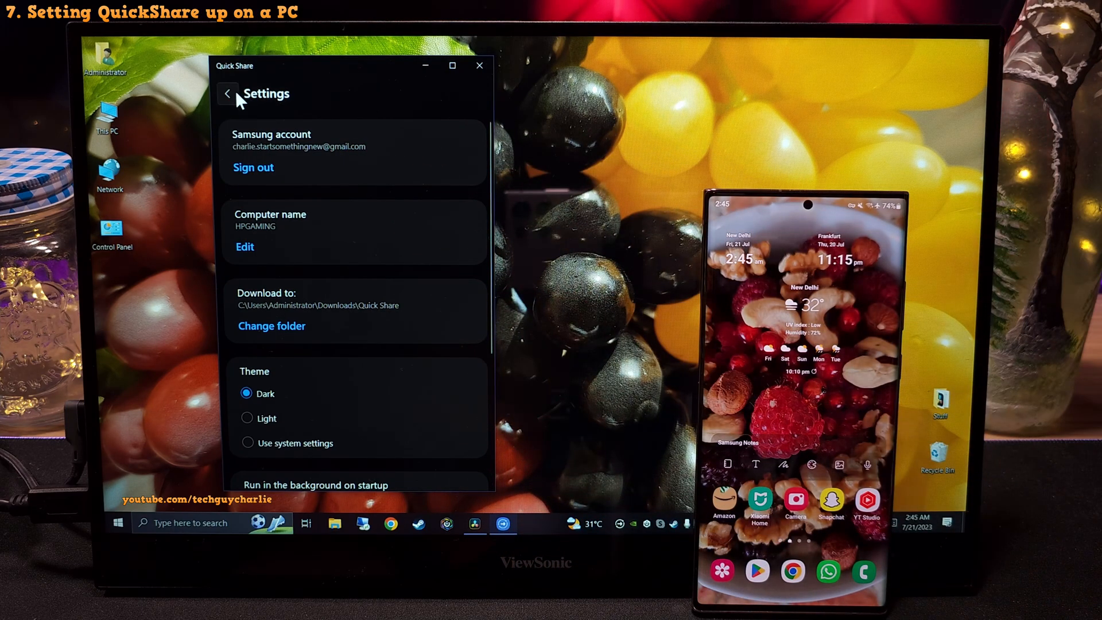
Step: Return from Settings and set 'Who can see you' to Anyone nearby
click(227, 93)
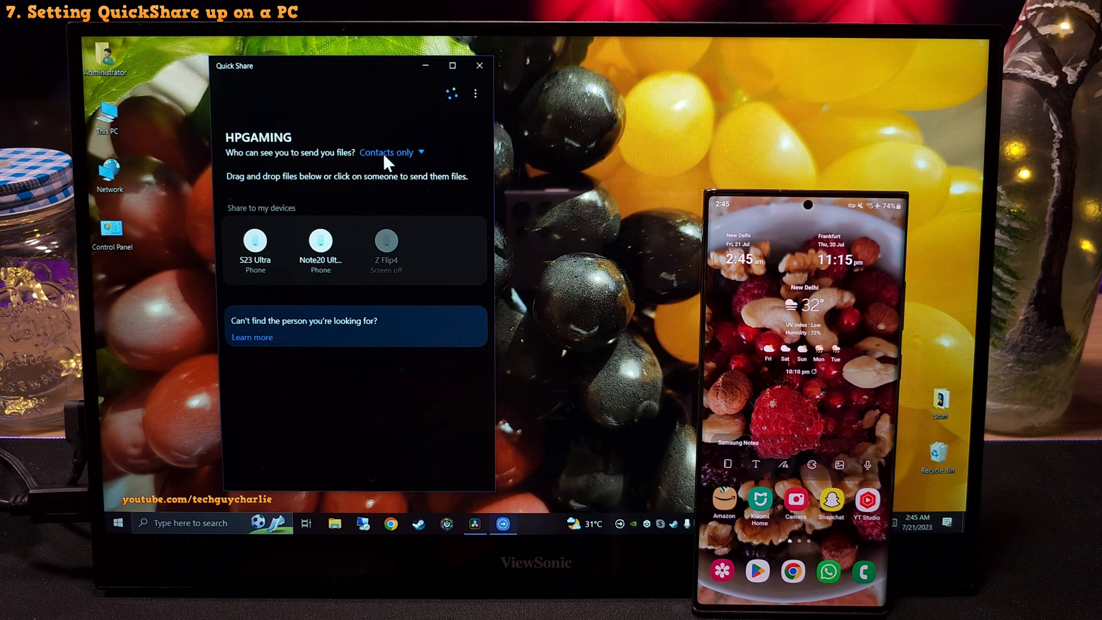
click(387, 153)
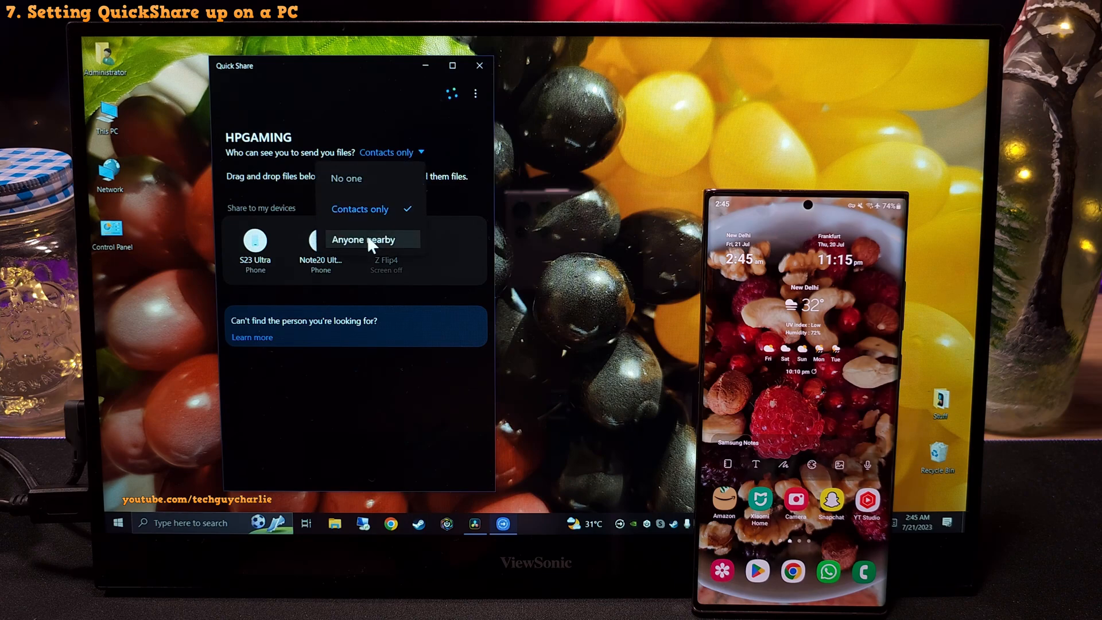
click(370, 240)
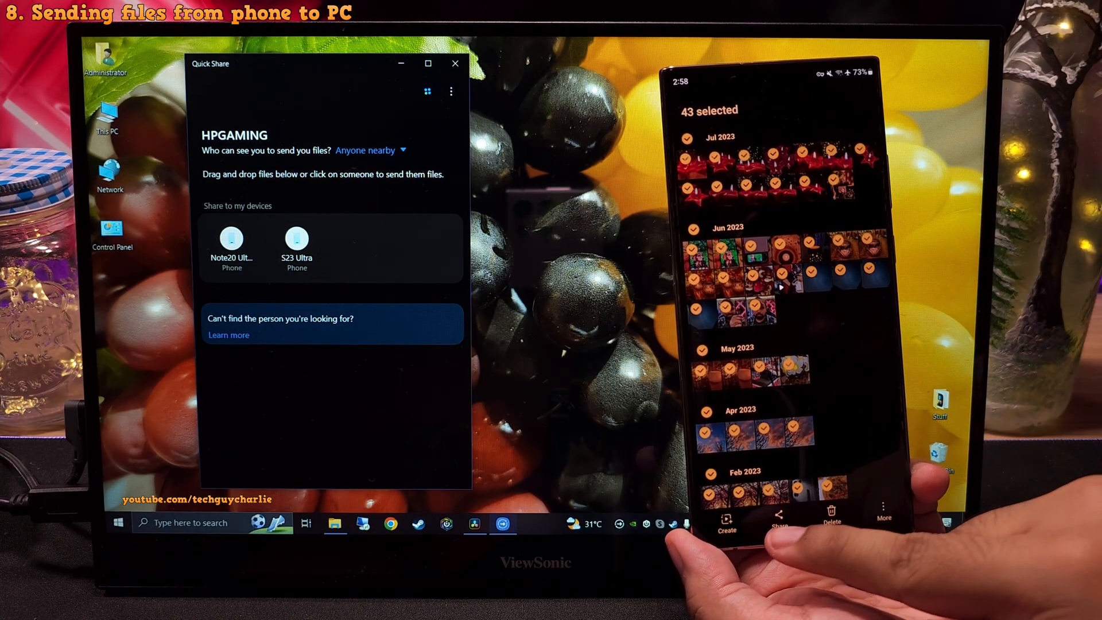
Step: Share the 43 selected phone items via Quick Share to the HPGAMING PC
click(778, 517)
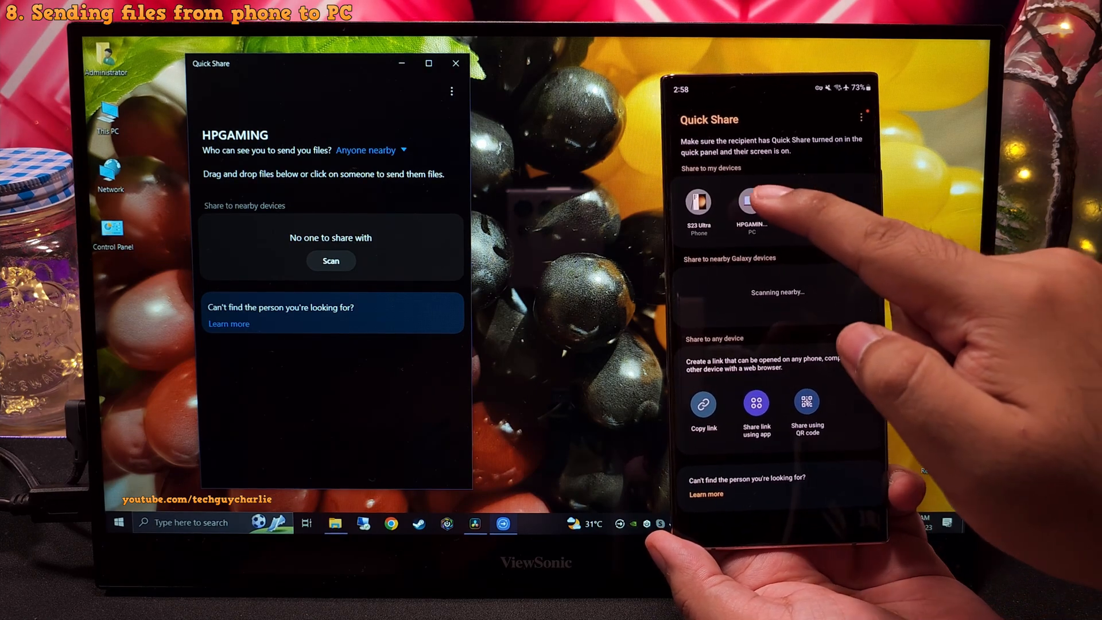
click(756, 200)
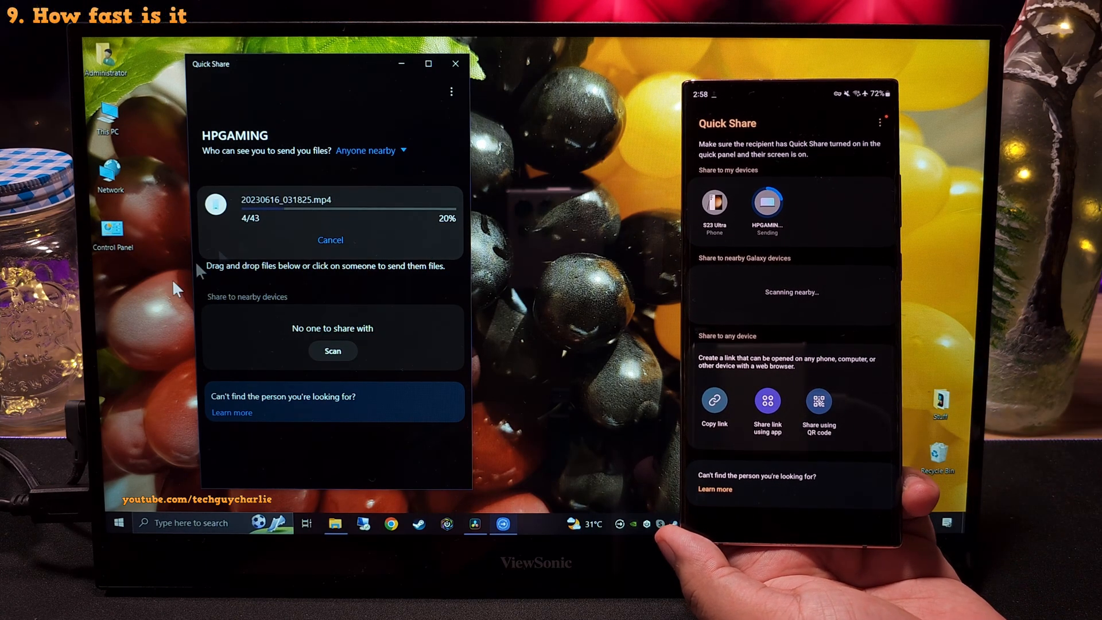
Step: Start Task Manager from the Start button menu and review processes during the transfer
right_click(118, 522)
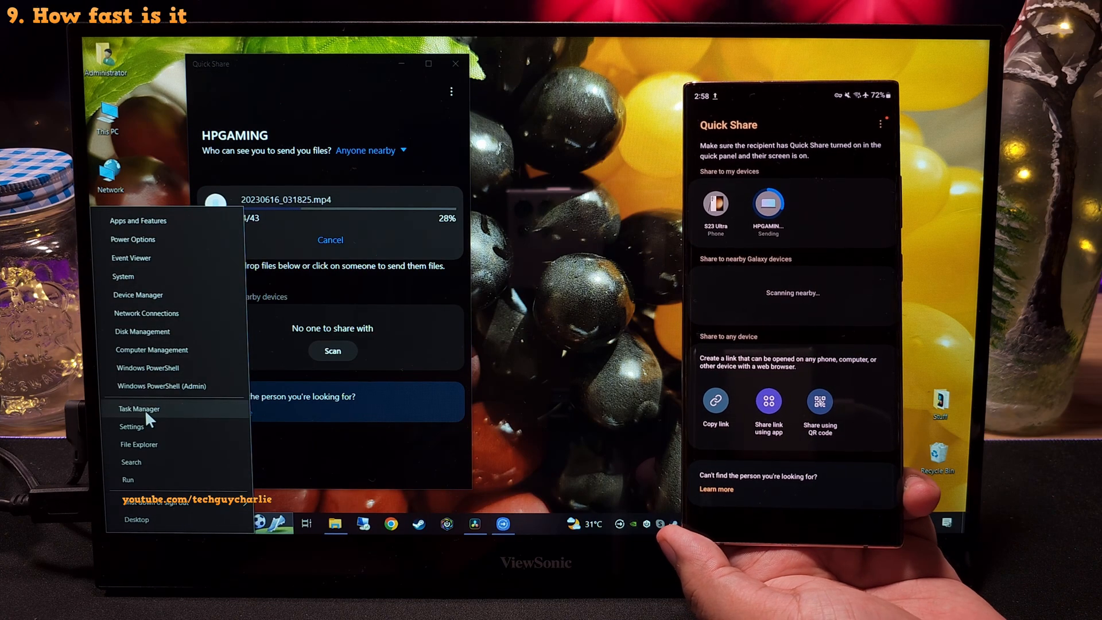
click(139, 409)
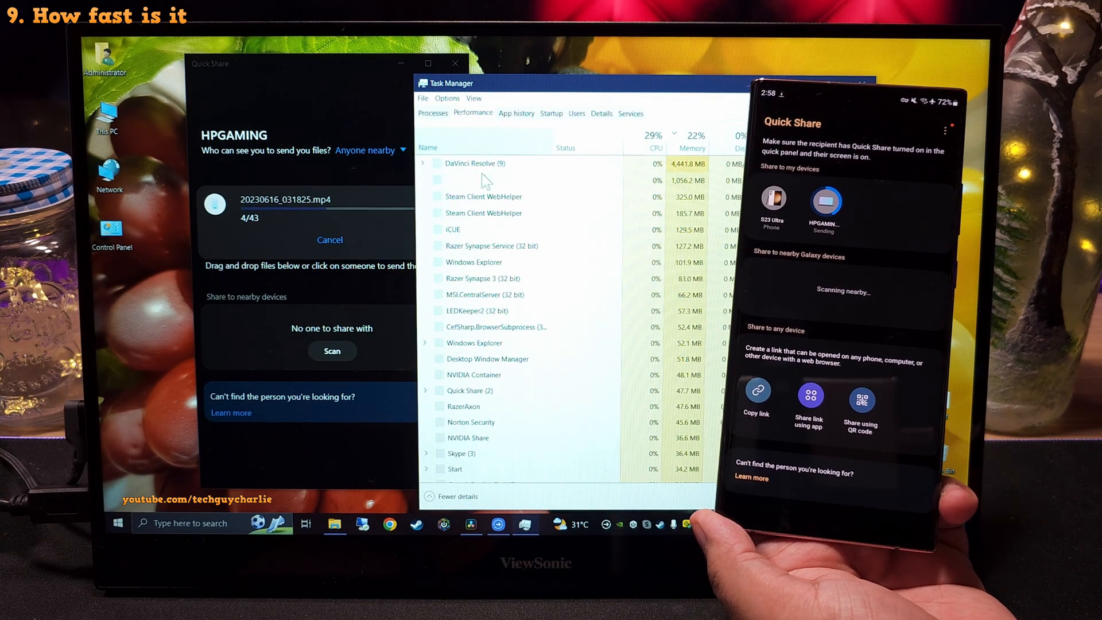
click(473, 113)
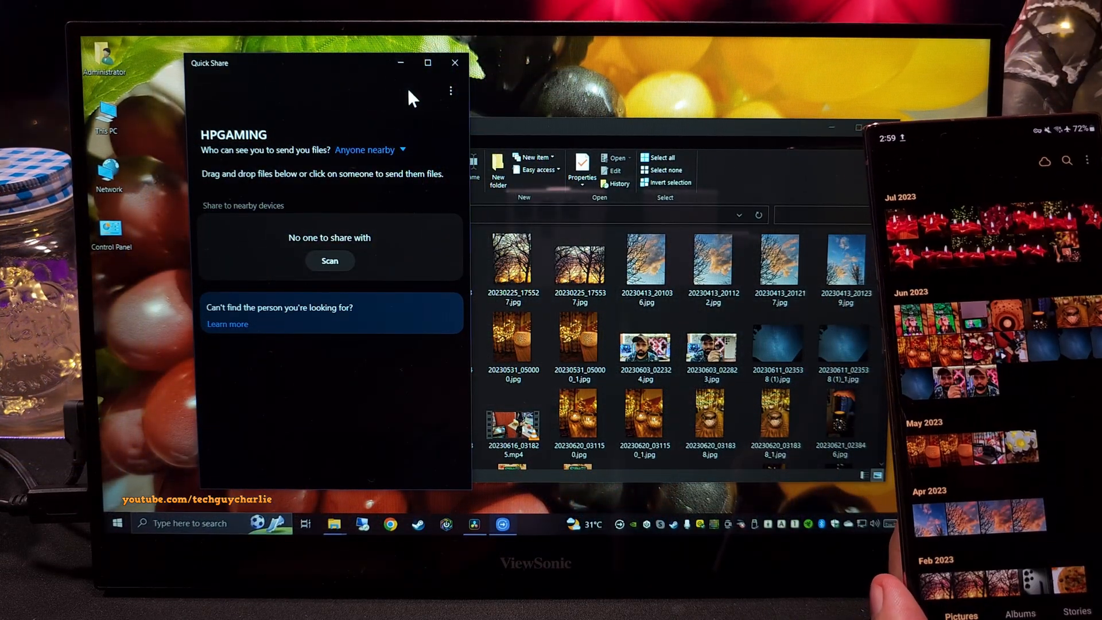
Step: Bring the Quick Share downloads folder forward and view the received star candles photo
click(644, 344)
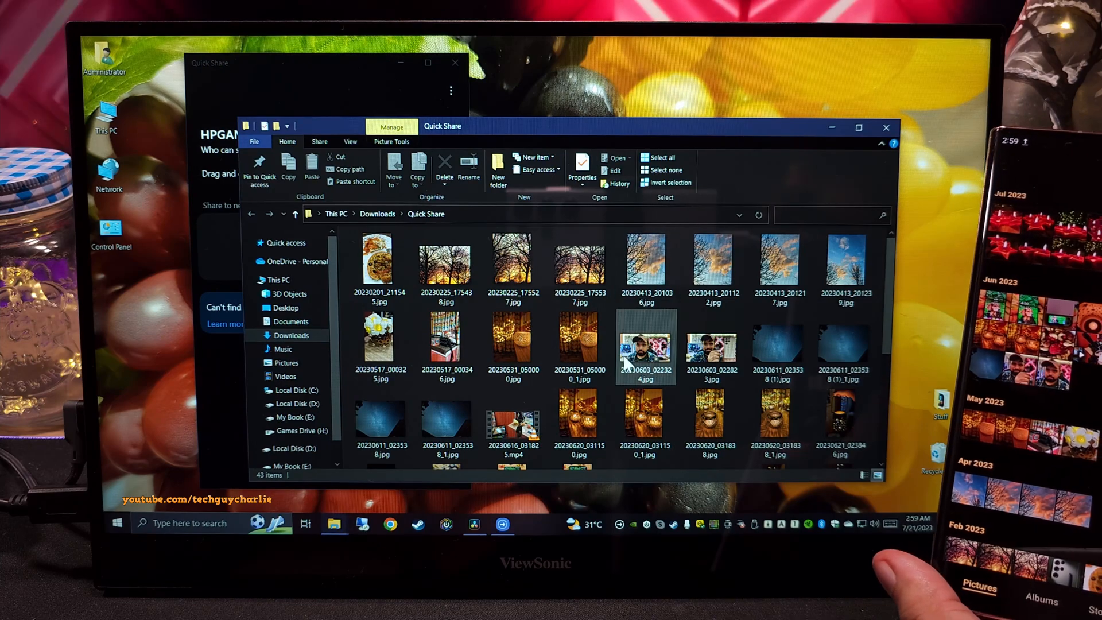
click(443, 264)
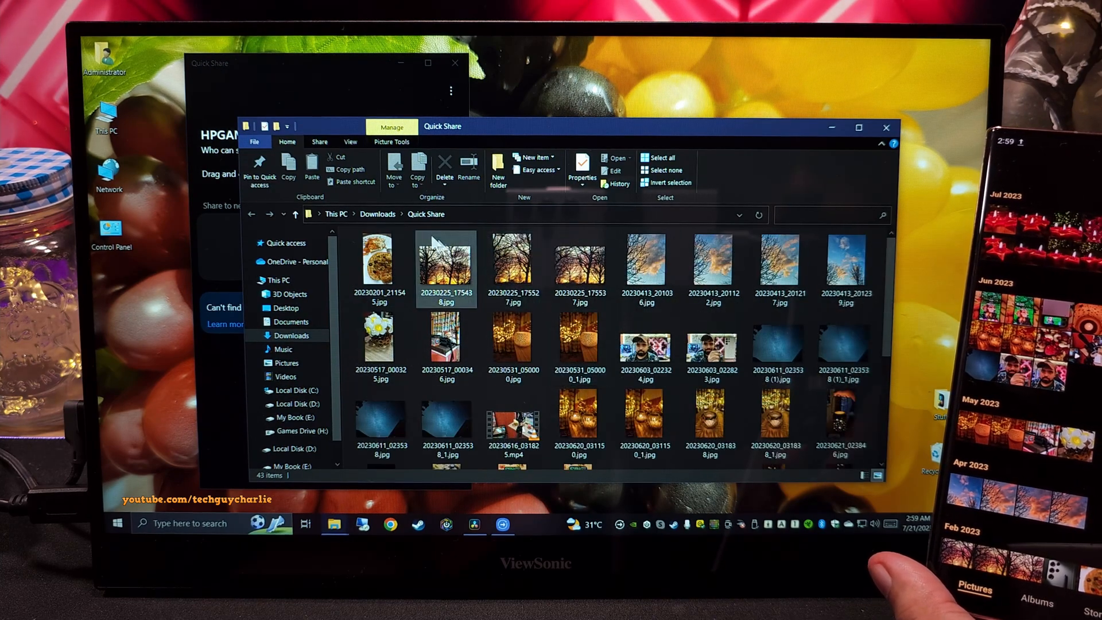
scroll(down, 3)
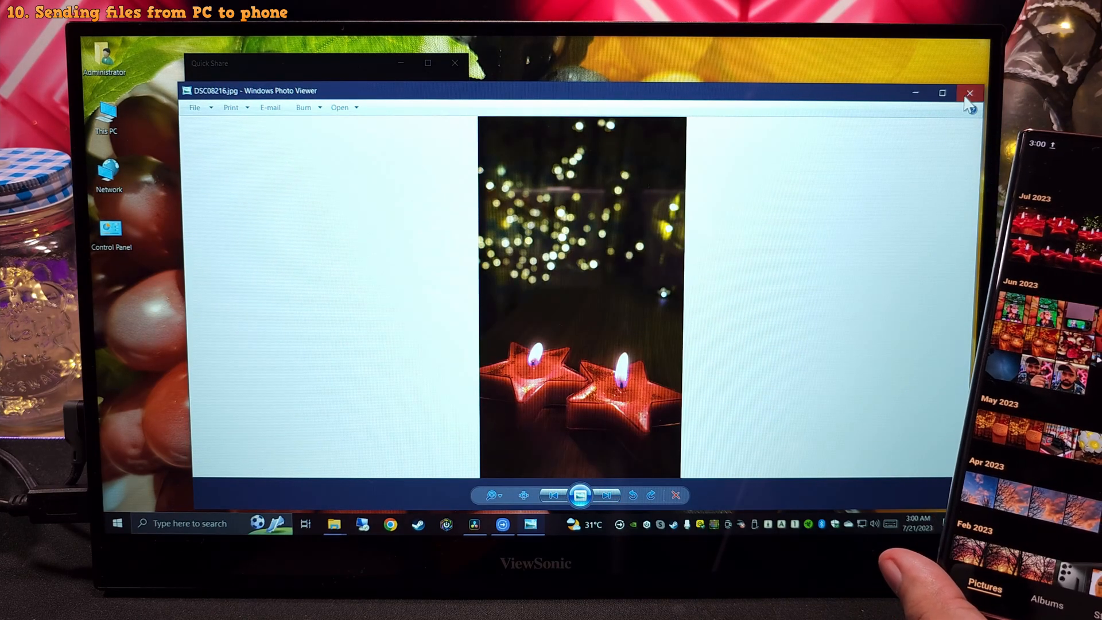
Step: Close the star candles photo to return to the Quick Share device list
click(969, 93)
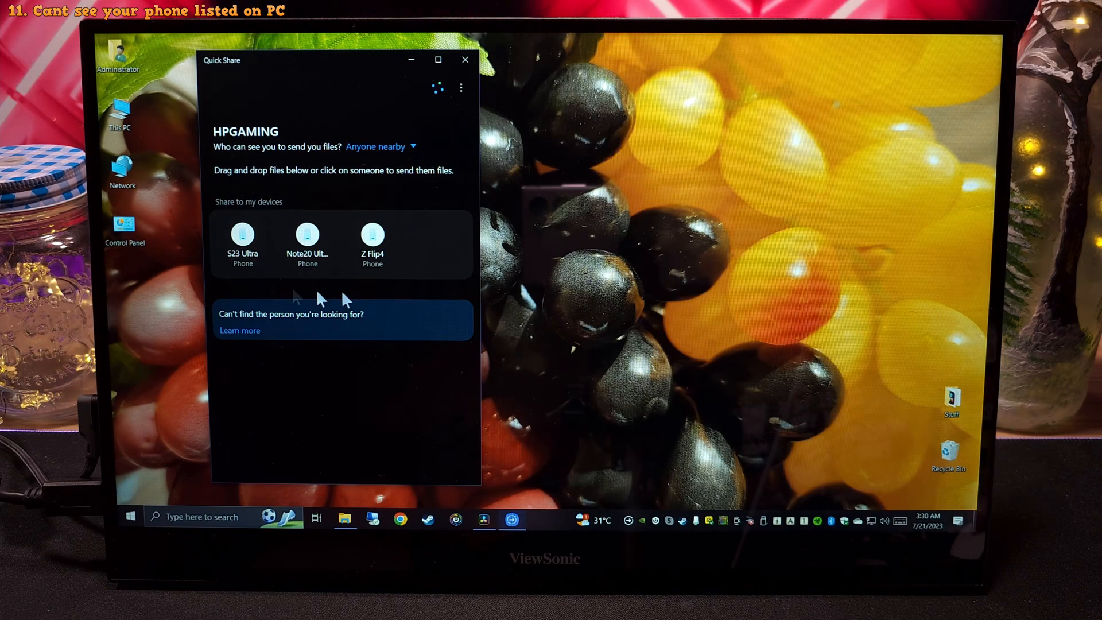
mouse_move(421, 289)
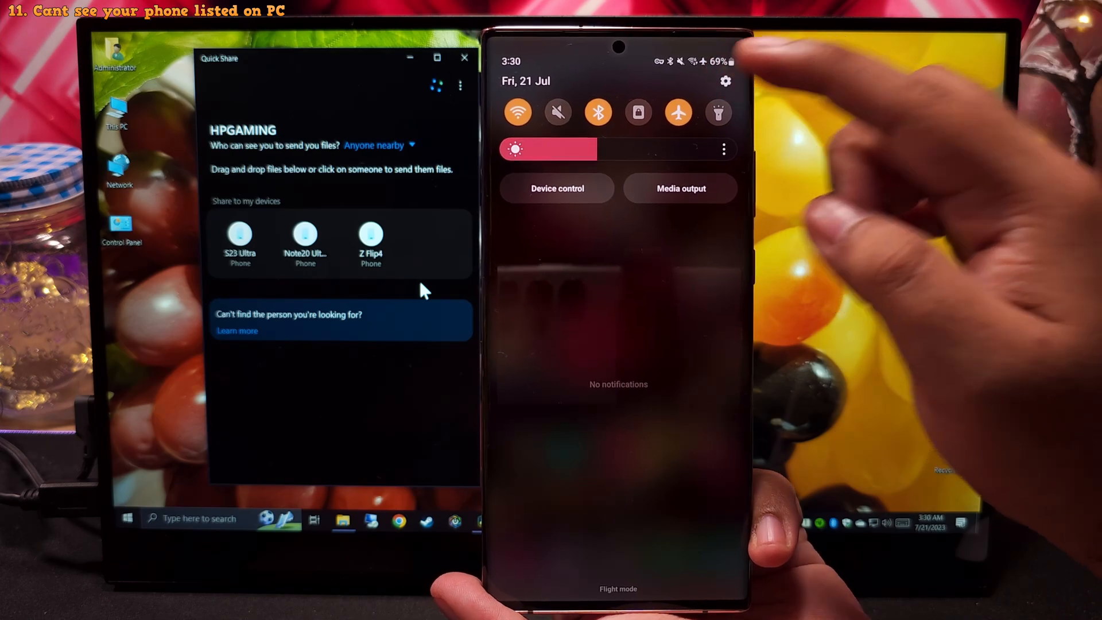
Step: Go to the phone's Settings > Connected devices to review its sharing setup
click(725, 80)
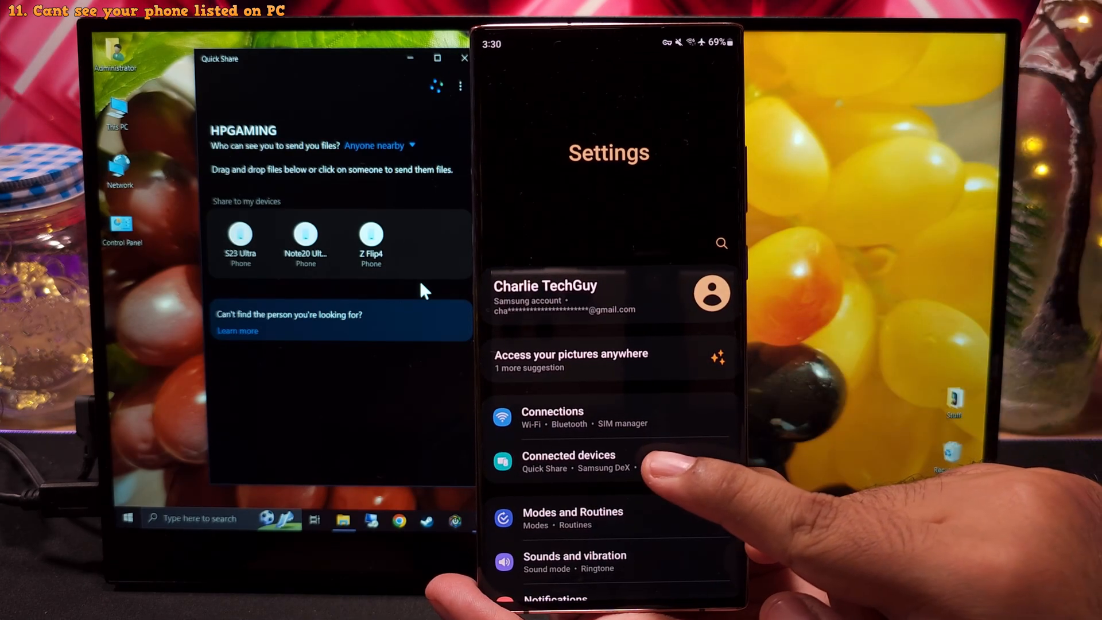
click(568, 460)
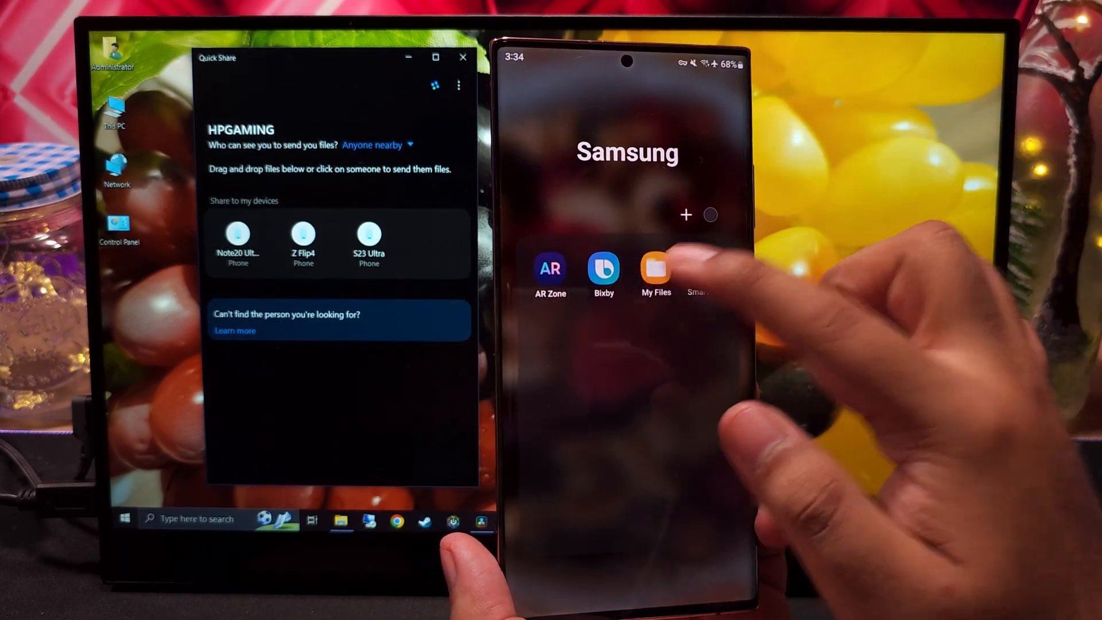
Step: Share Sign This.pdf from My Files > Documents to the HPGAMING PC
click(655, 268)
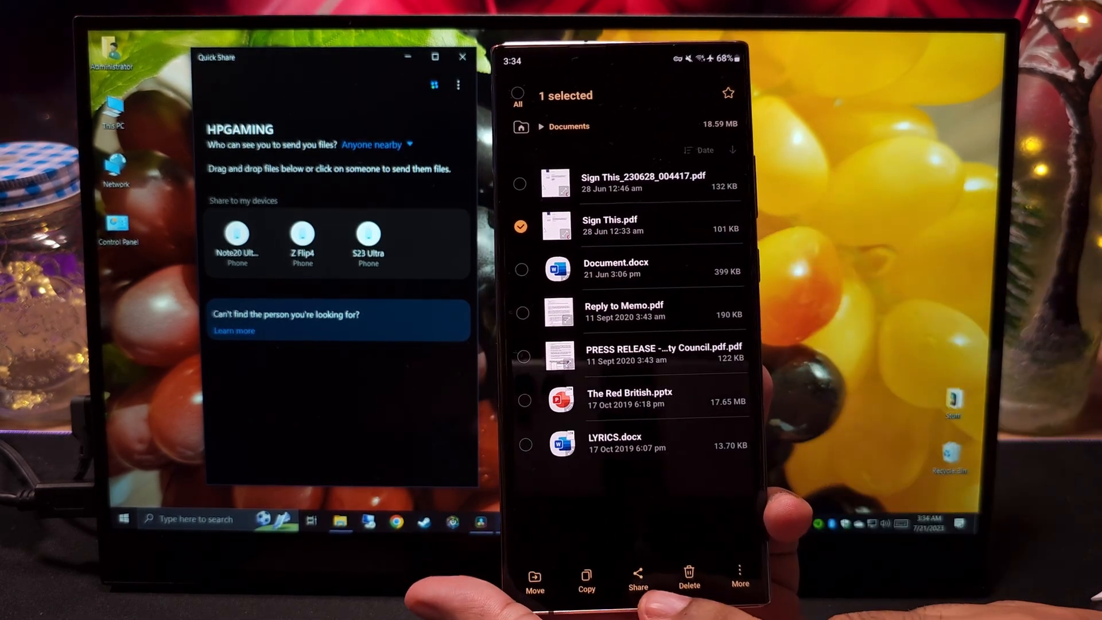
click(637, 578)
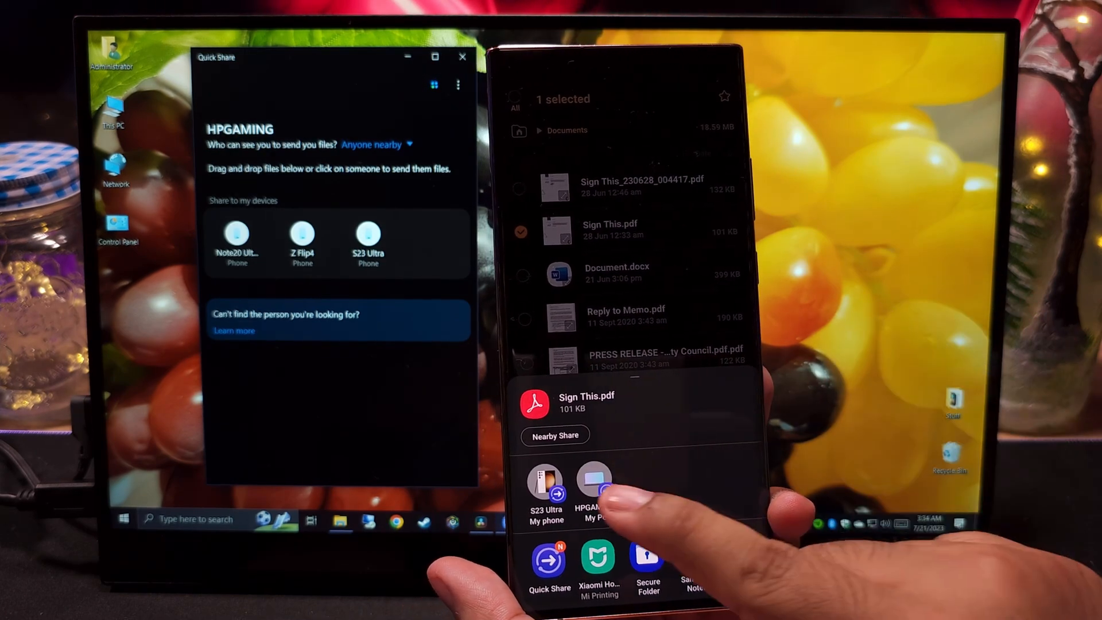
click(596, 490)
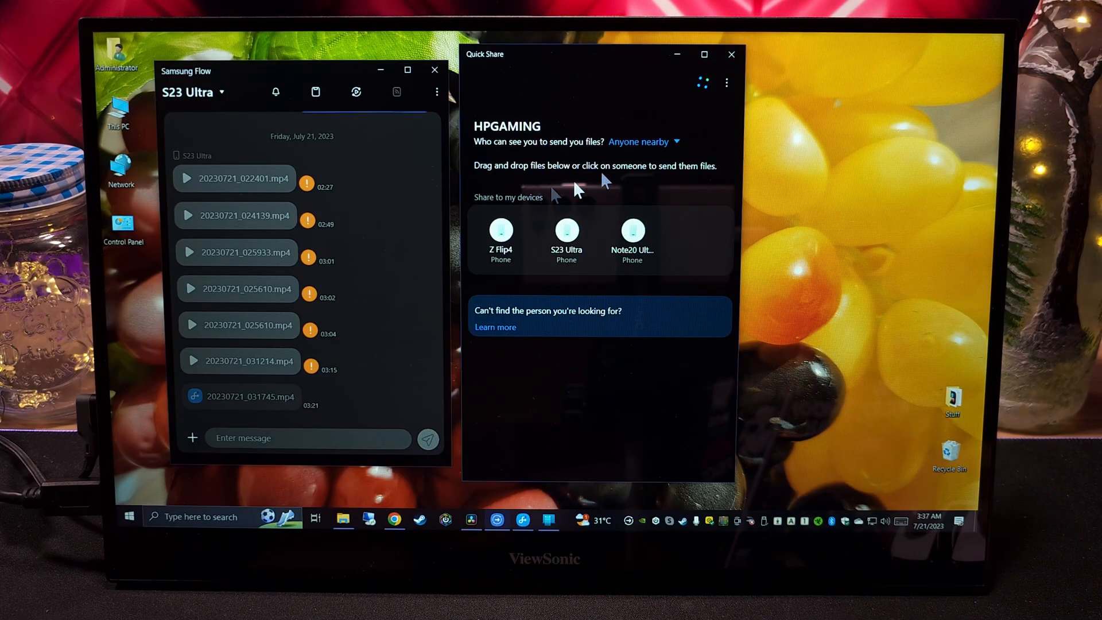
mouse_move(517, 496)
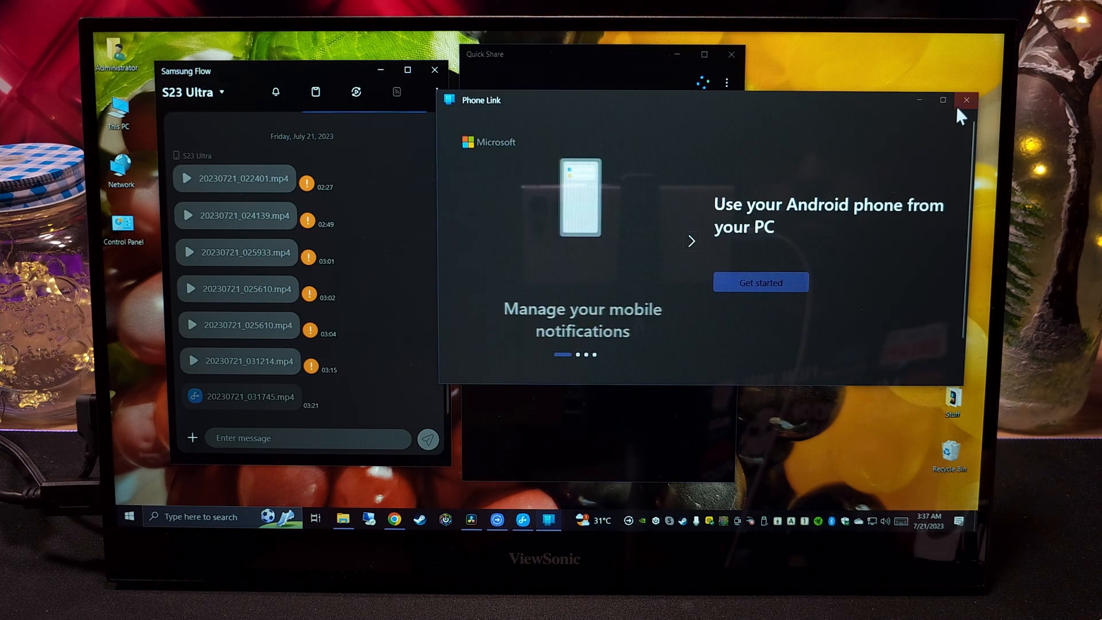
Step: Close Phone Link and the candle video in VLC, leaving only Quick Share open
click(965, 100)
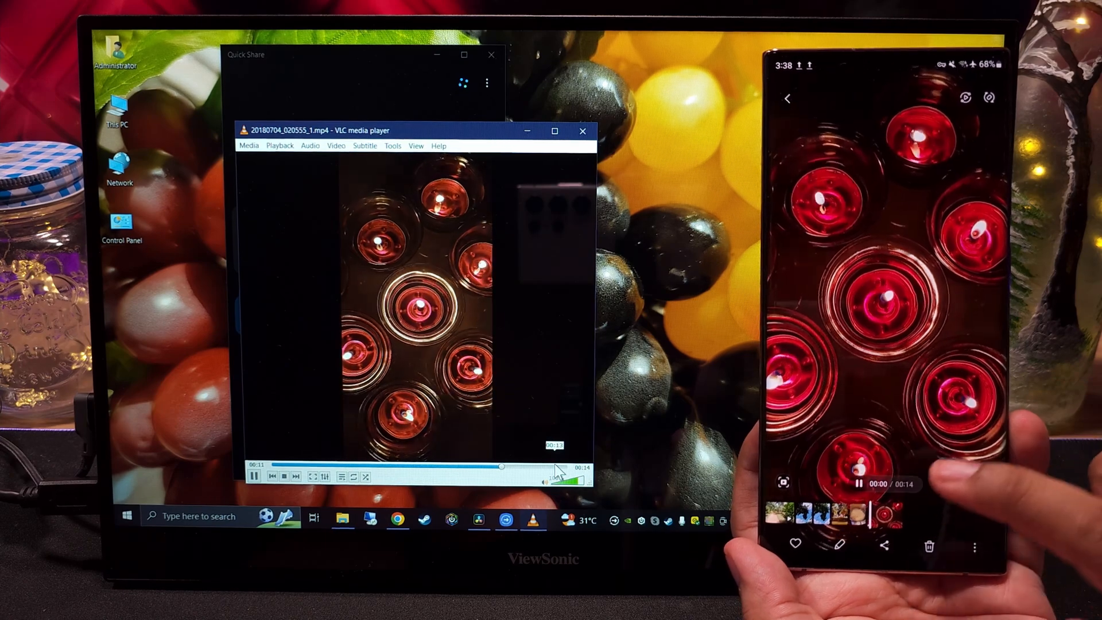
click(581, 131)
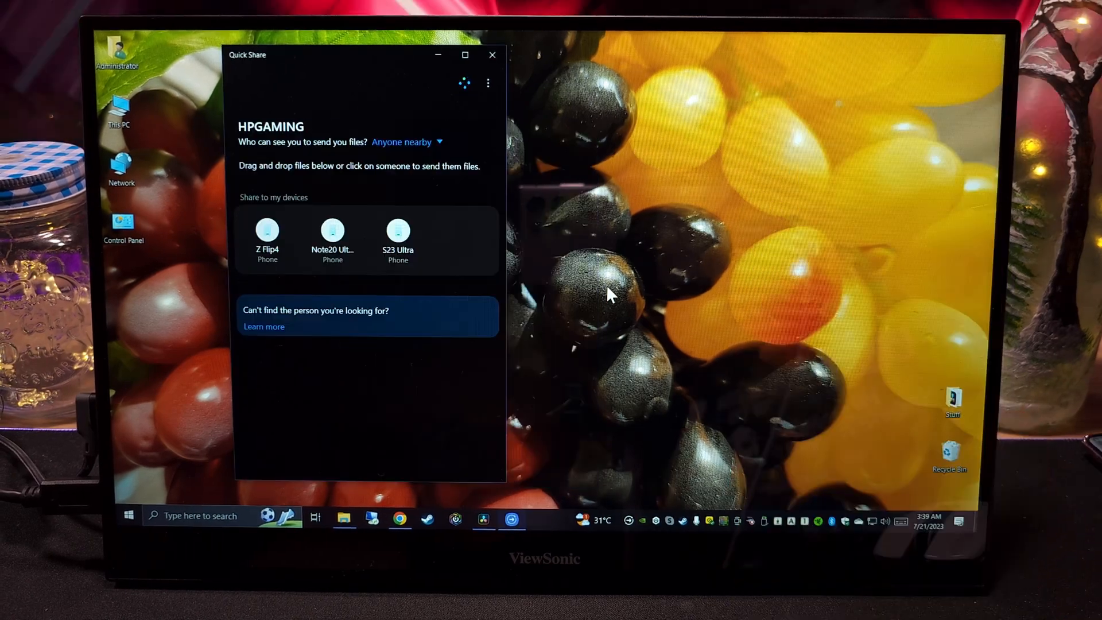